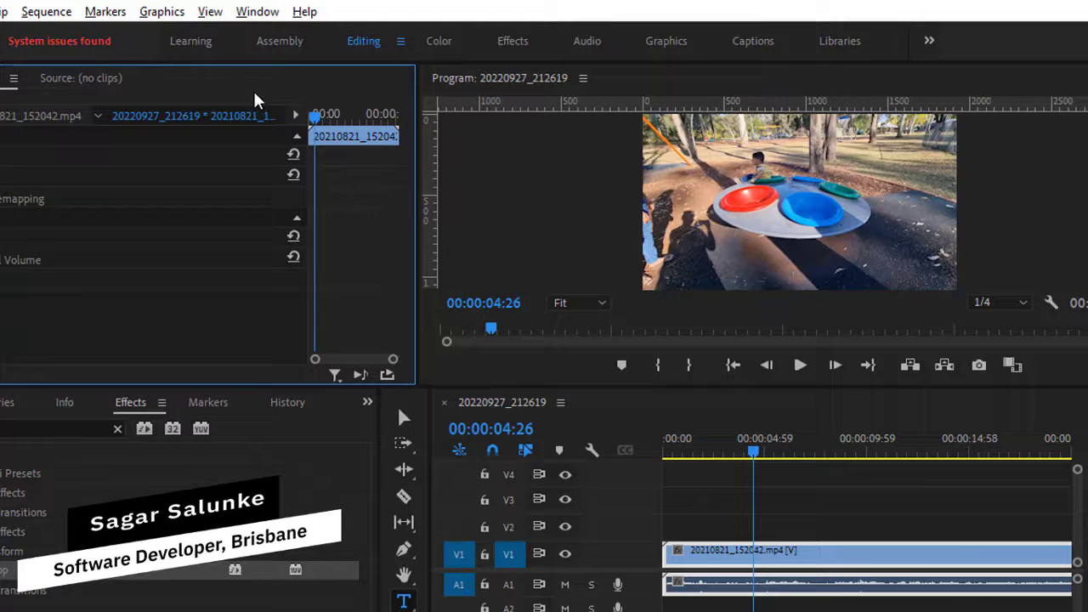
Restore the Essential Graphics panel from the Window menu so its template browser docks on the right.
left_click(257, 10)
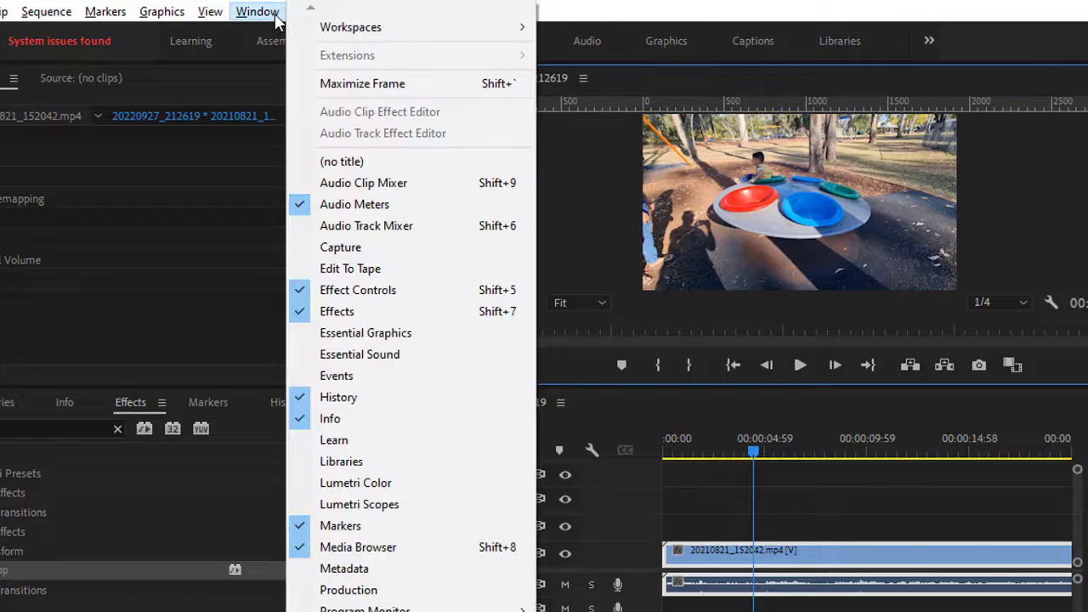
mouse_move(365, 332)
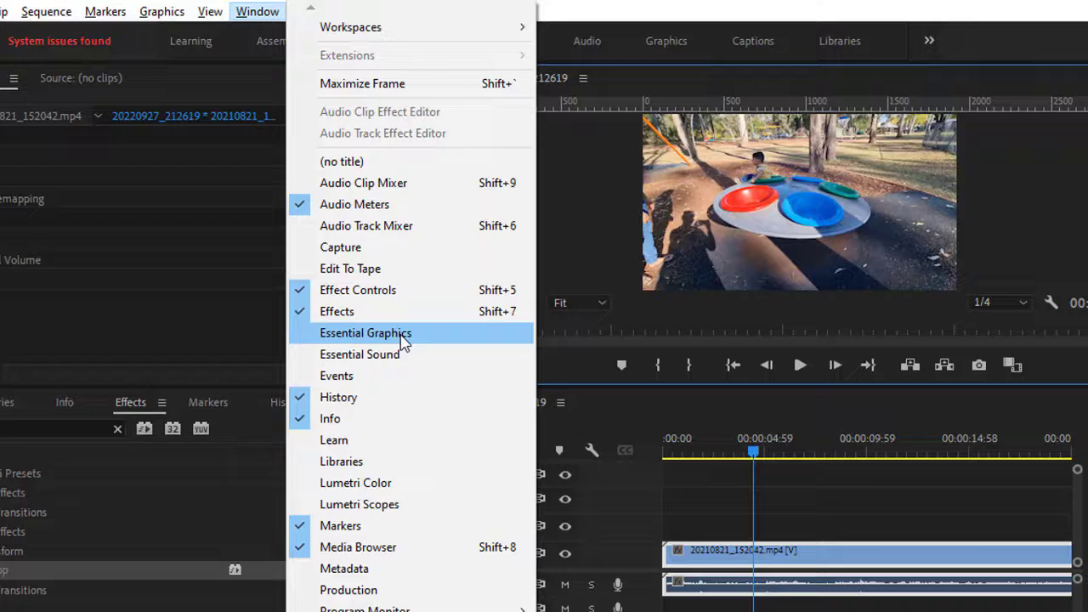
left_click(365, 332)
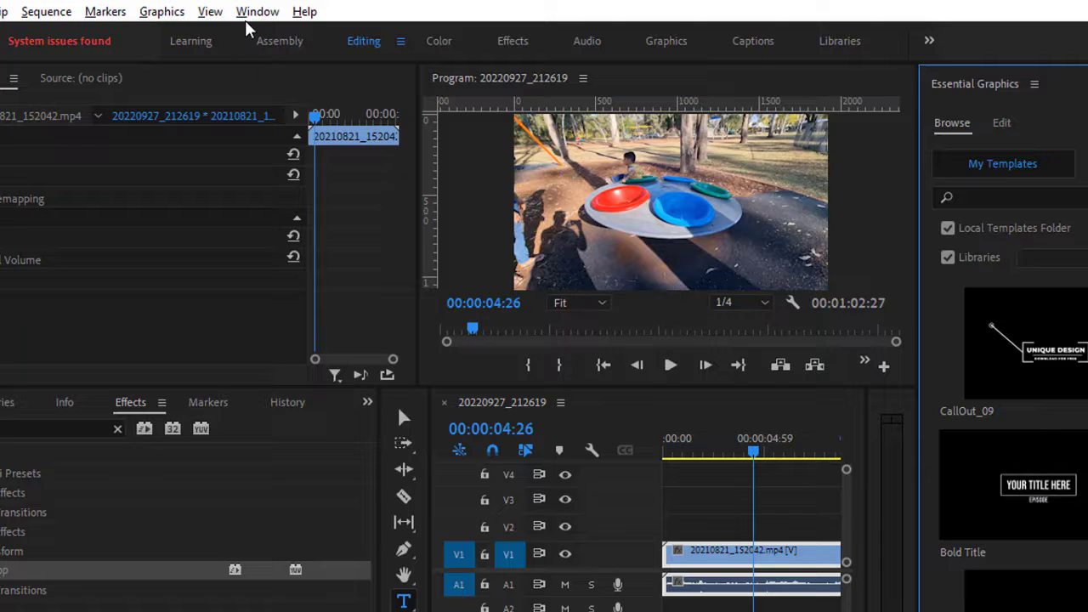
Show the Window menu's panel list, where Essential Graphics is now checked as open.
left_click(256, 10)
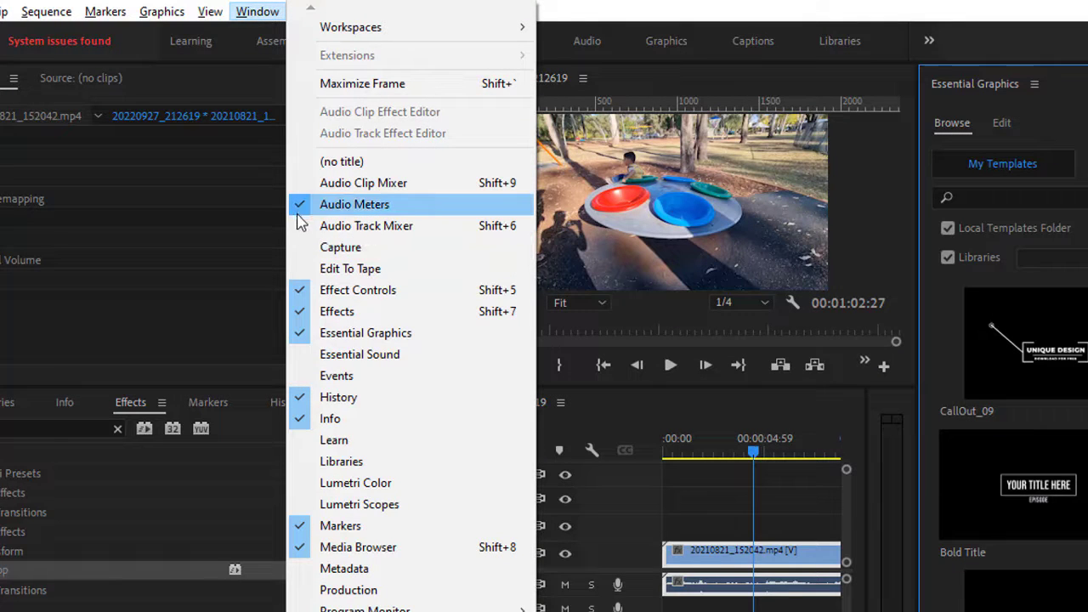
mouse_move(340, 247)
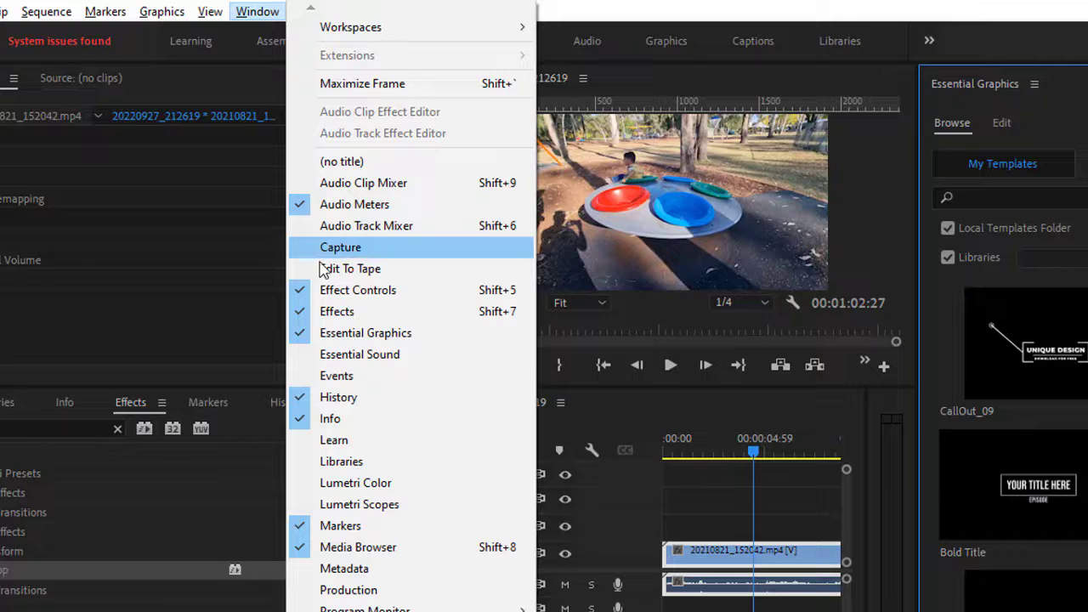
mouse_move(306, 468)
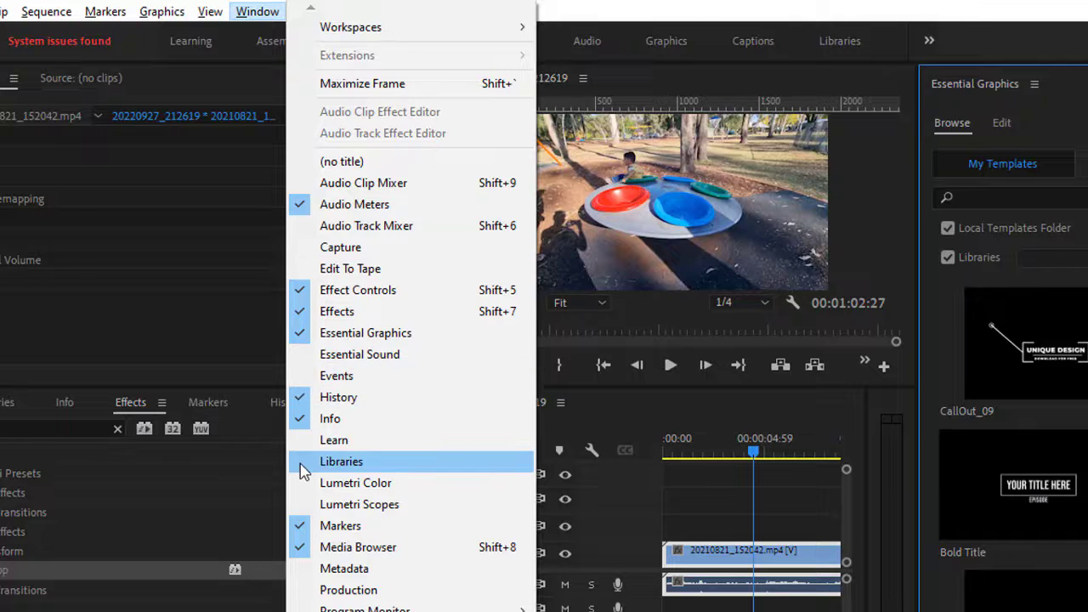